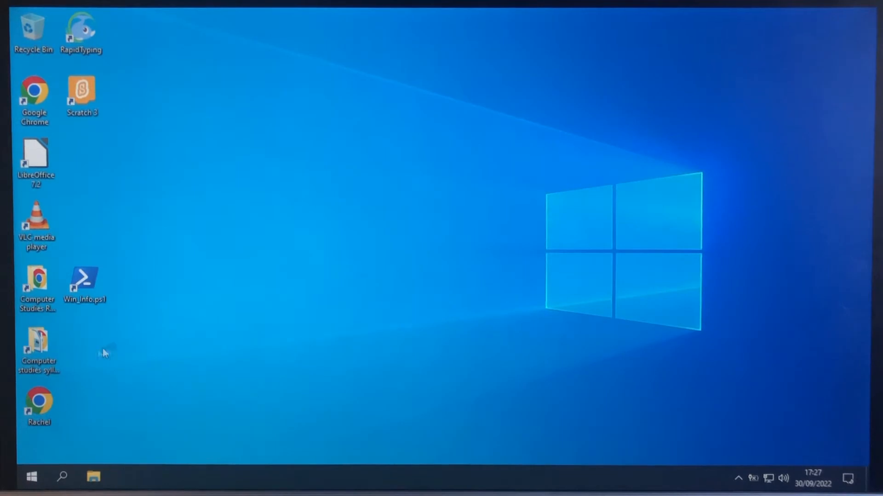
{"action": "mouse_move", "coordinate": [193, 180]}
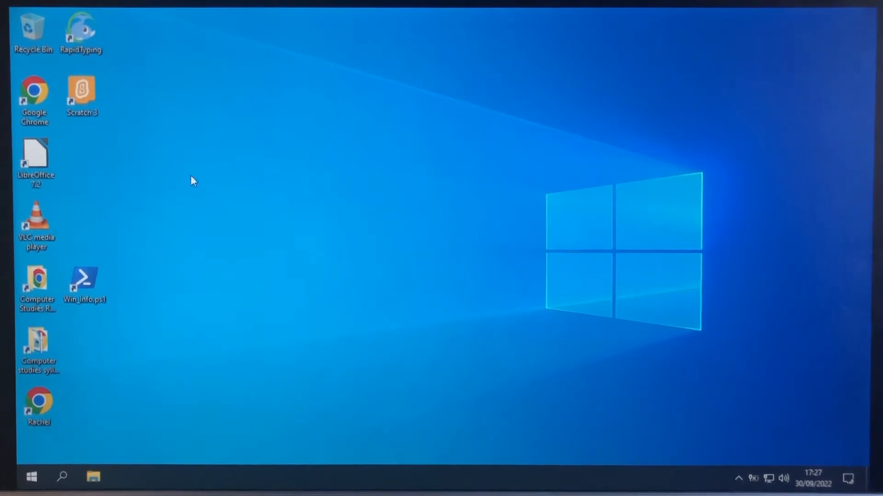
{"action": "mouse_move", "coordinate": [78, 442]}
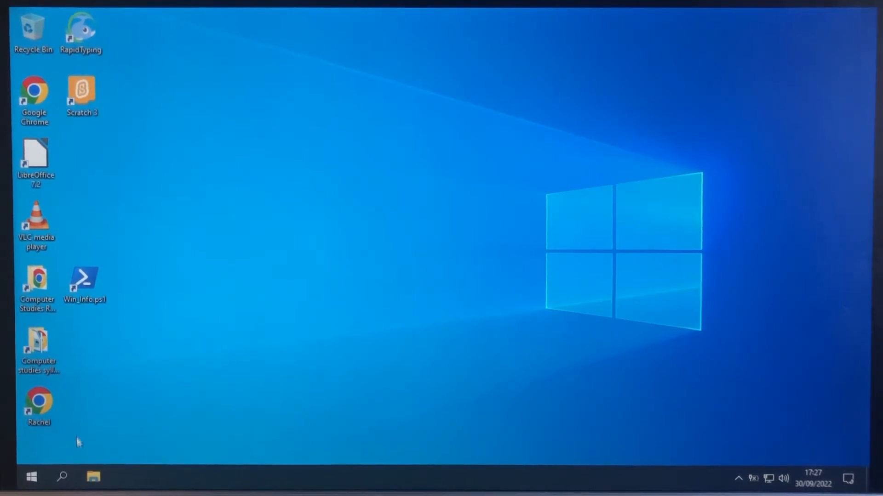
{"action": "mouse_move", "coordinate": [239, 241]}
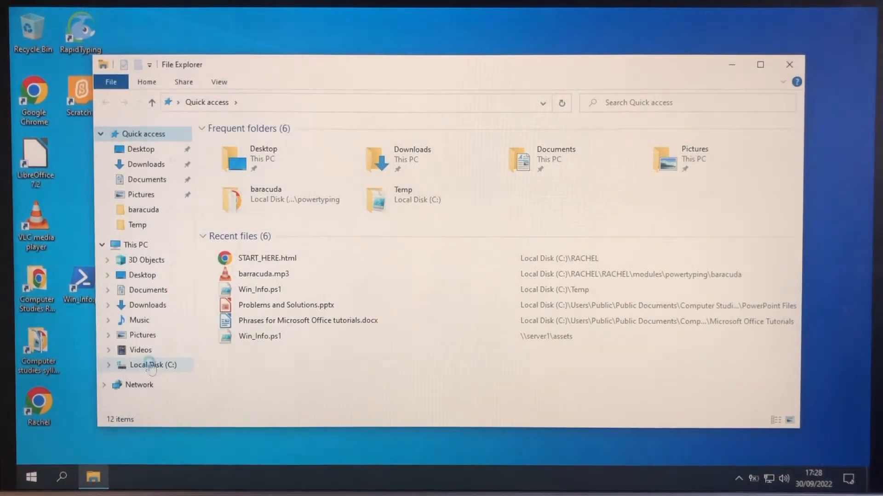
Close drive C's properties and the file browser, then open Windows Settings from Start
{"action": "right_click", "coordinate": [148, 364]}
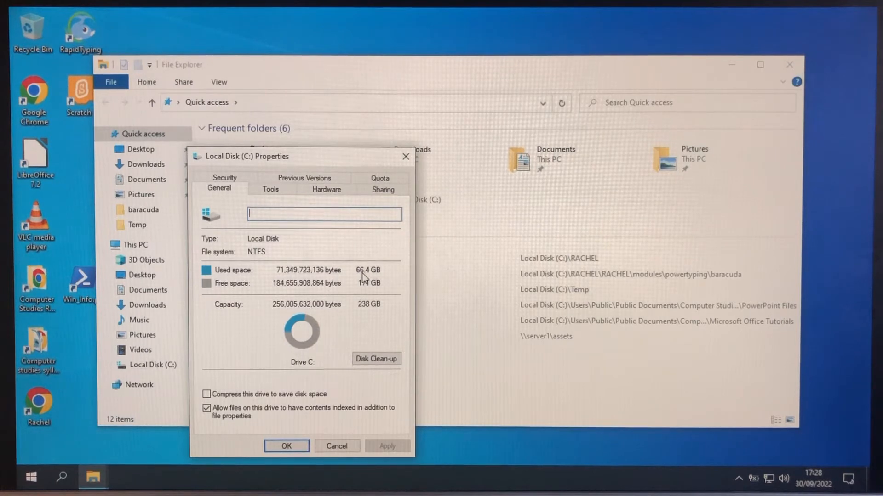
{"action": "left_click", "coordinate": [337, 446]}
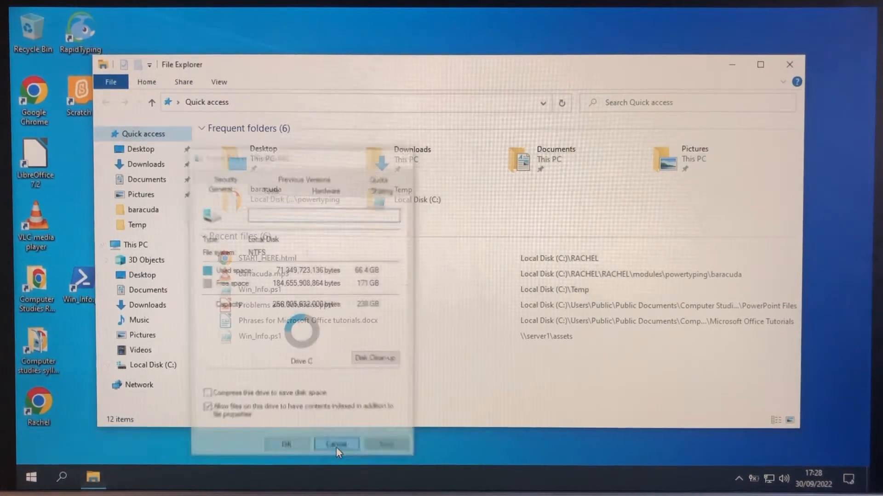
{"action": "left_click", "coordinate": [336, 444]}
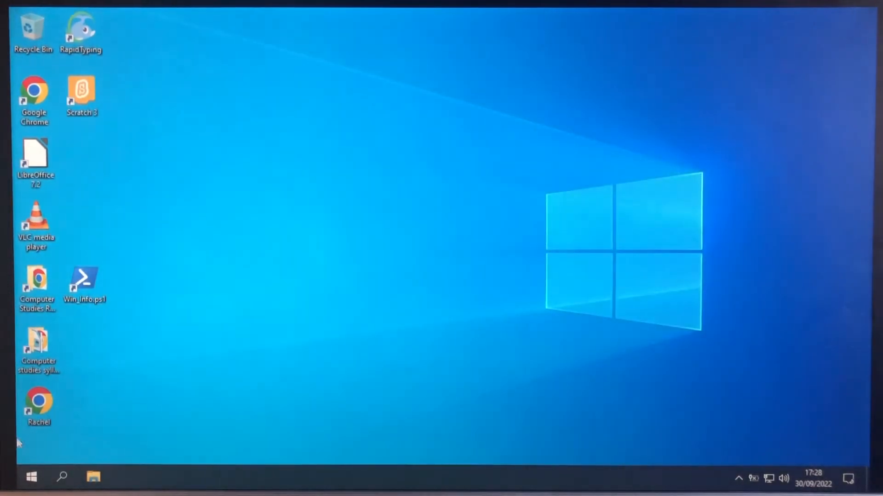
{"action": "left_click", "coordinate": [31, 477]}
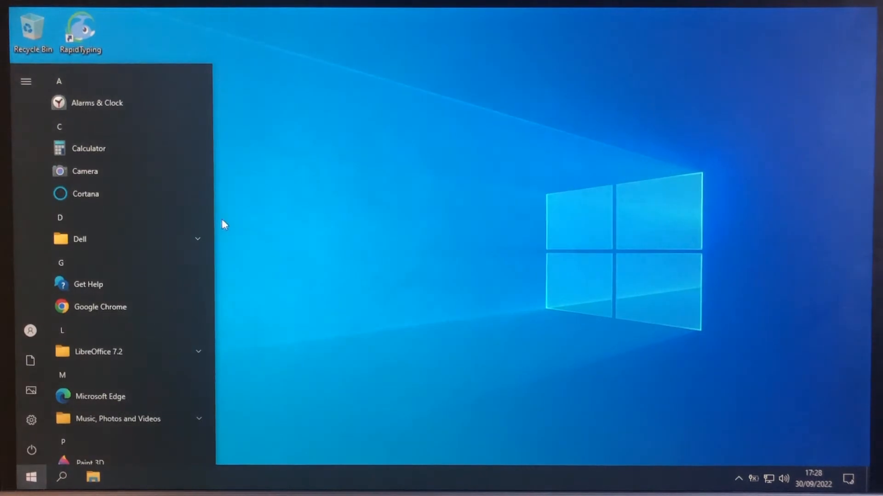
{"action": "mouse_move", "coordinate": [299, 244]}
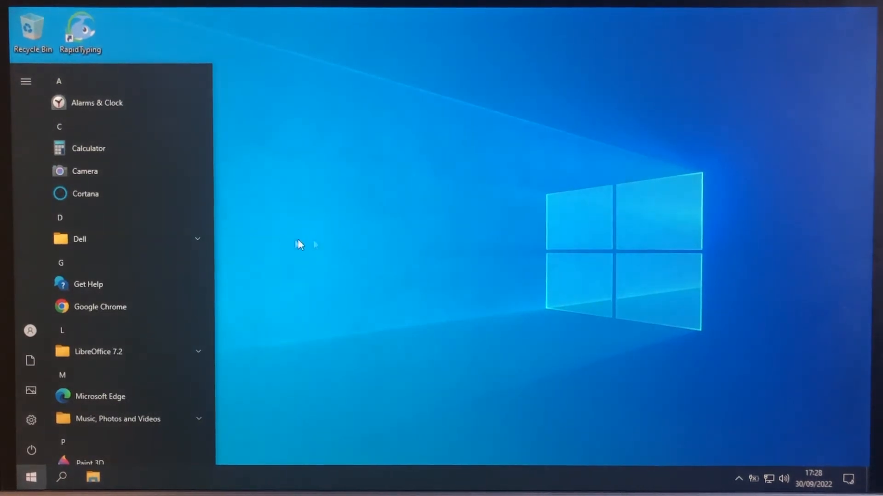
{"action": "mouse_move", "coordinate": [283, 245]}
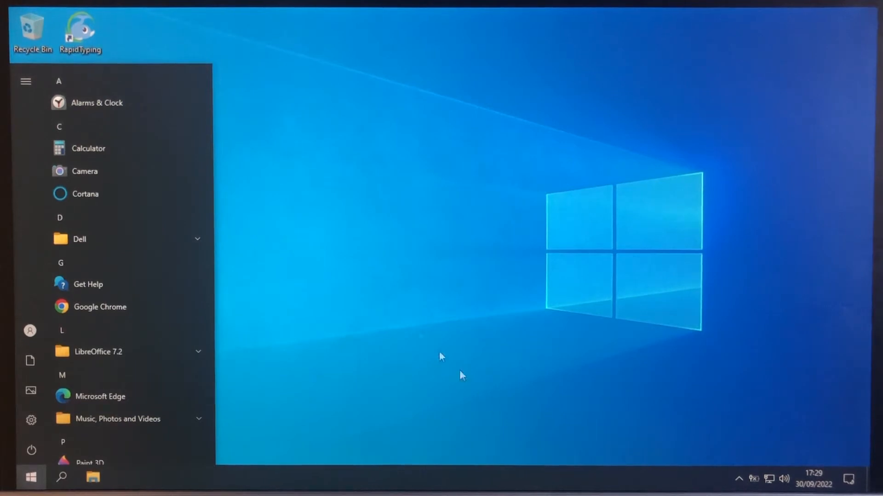
{"action": "mouse_move", "coordinate": [738, 481]}
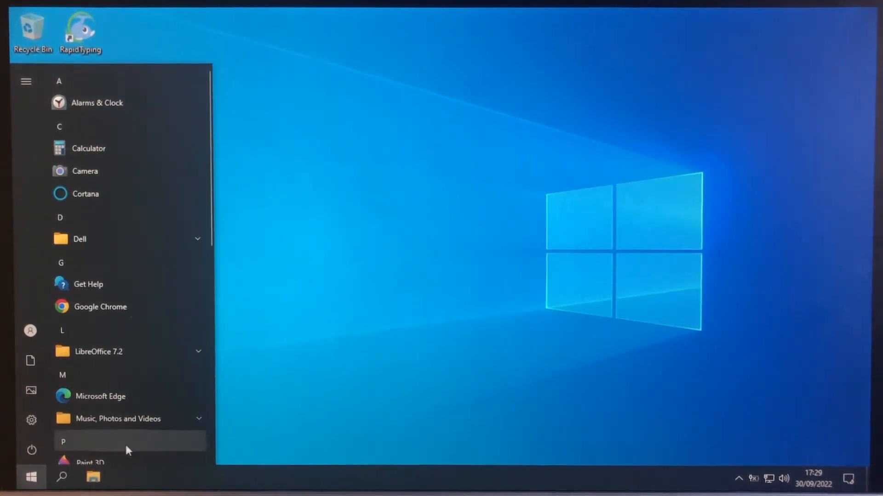
{"action": "left_click", "coordinate": [30, 420]}
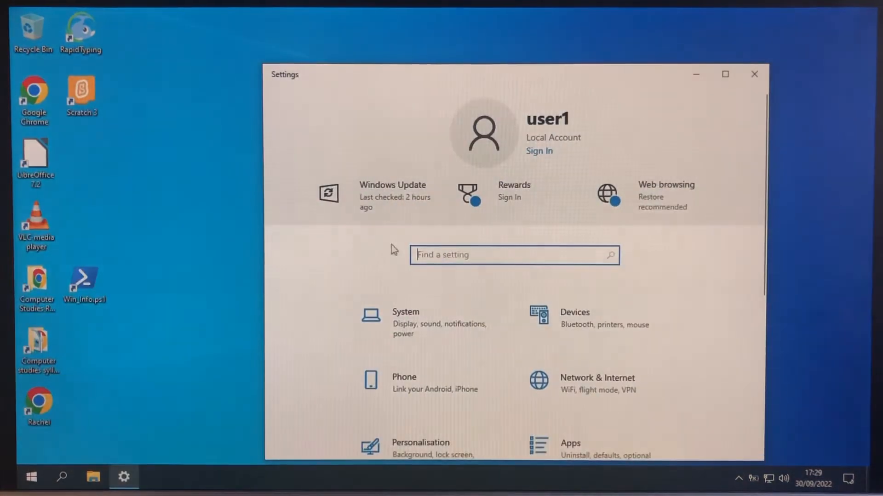
{"action": "mouse_move", "coordinate": [397, 194]}
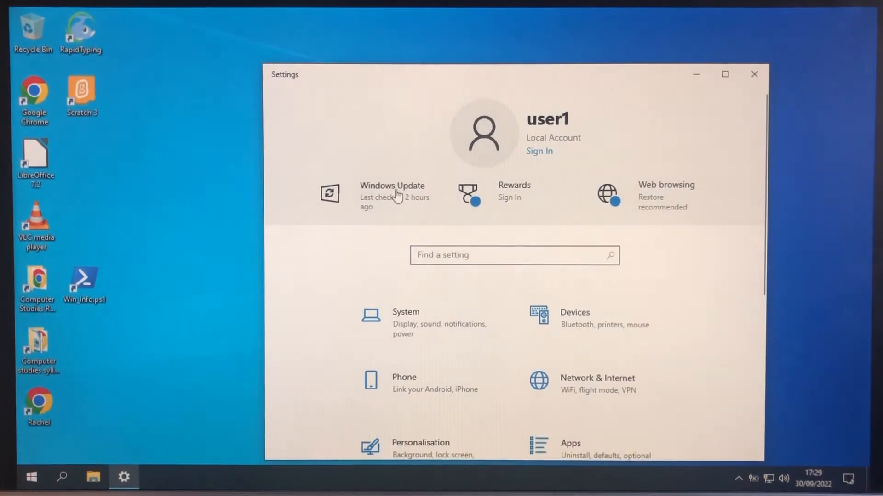
Open the Windows Update tile on the Settings home page
{"action": "left_click", "coordinate": [392, 185]}
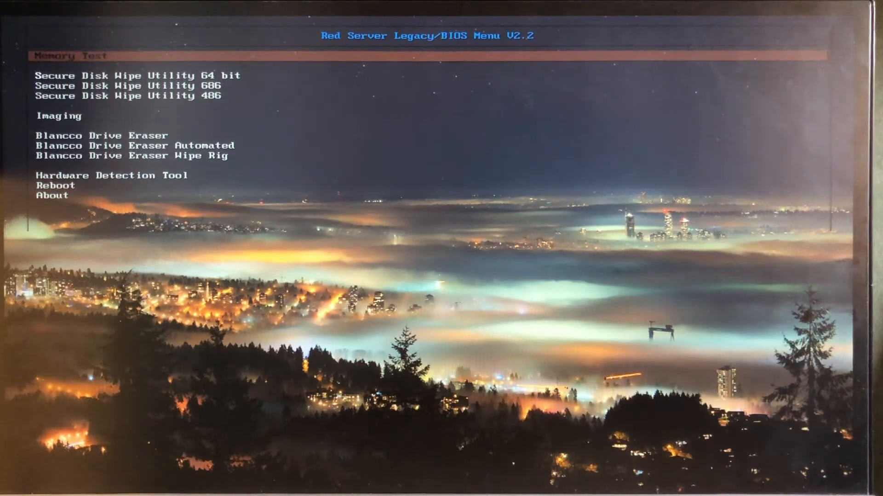
Select Imaging in the Red Server Legacy/BIOS boot menu to boot the PXE imaging menu
{"action": "key", "text": "Down"}
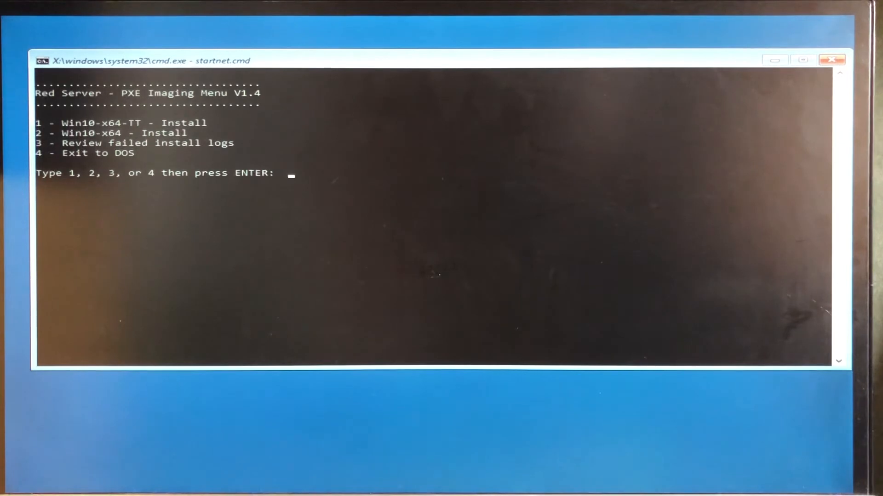
Exit the imaging menu to DOS and try 'view capture.cmd'
{"action": "key", "text": "4"}
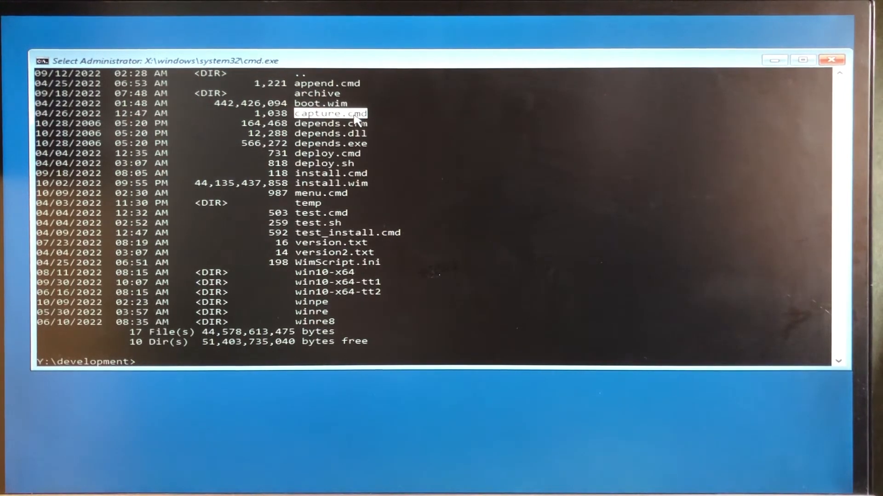
{"action": "mouse_move", "coordinate": [352, 135]}
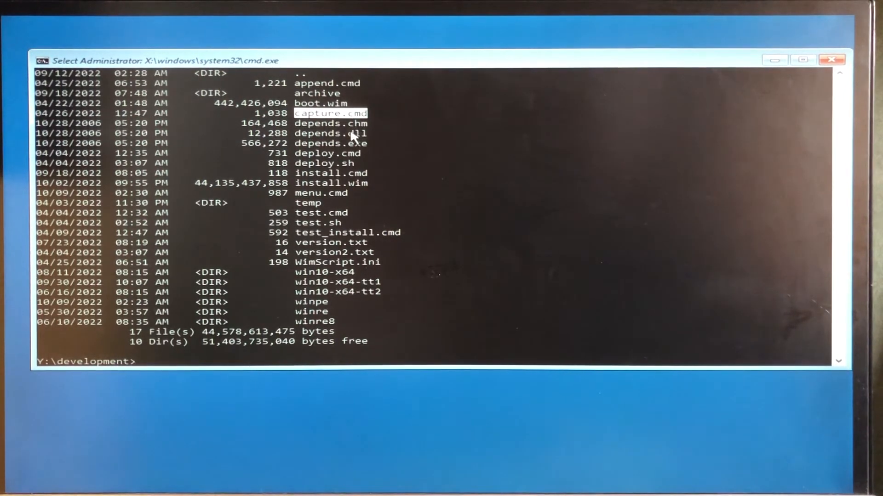
{"action": "mouse_move", "coordinate": [298, 93]}
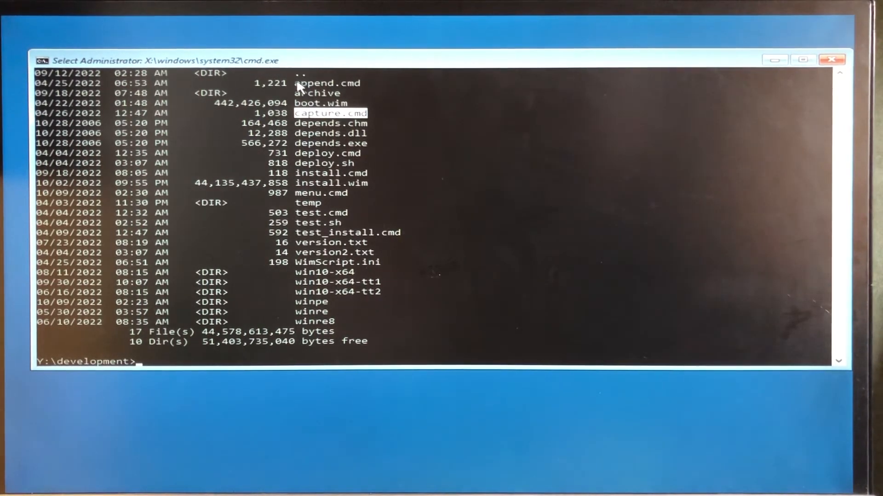
{"action": "mouse_move", "coordinate": [311, 232]}
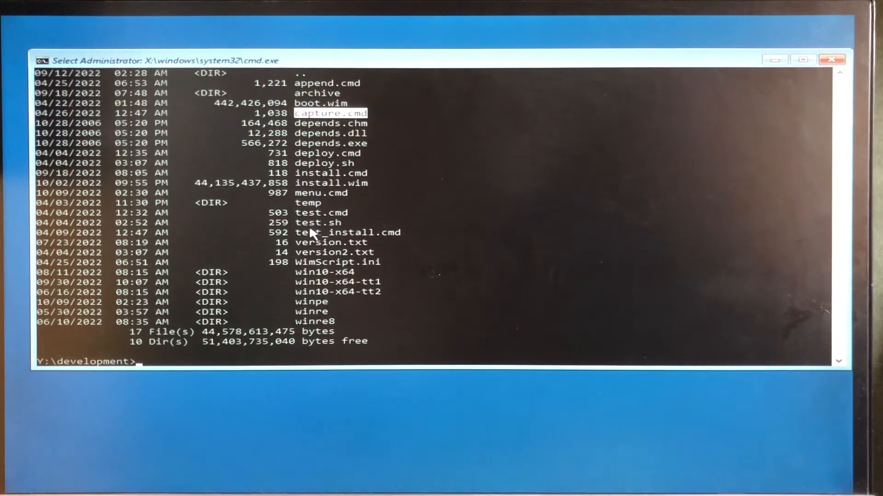
{"action": "type", "text": "view"}
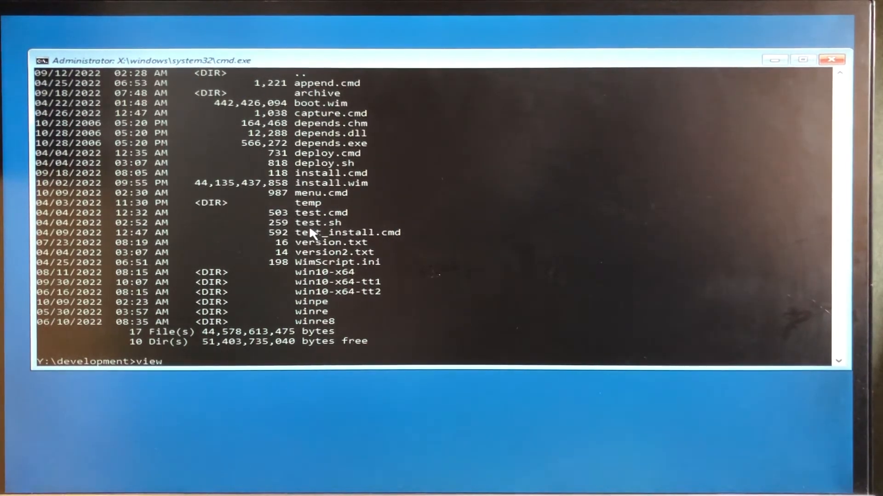
{"action": "type", "text": "capture.cmd"}
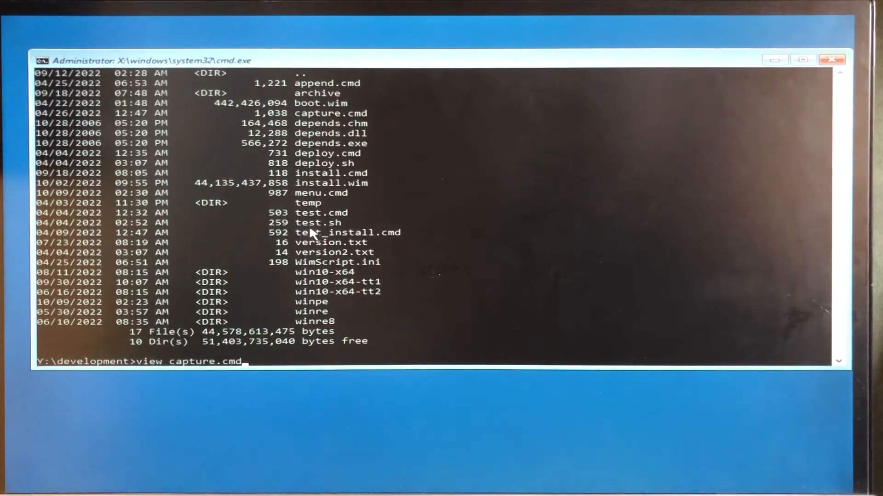
{"action": "key", "text": "Return"}
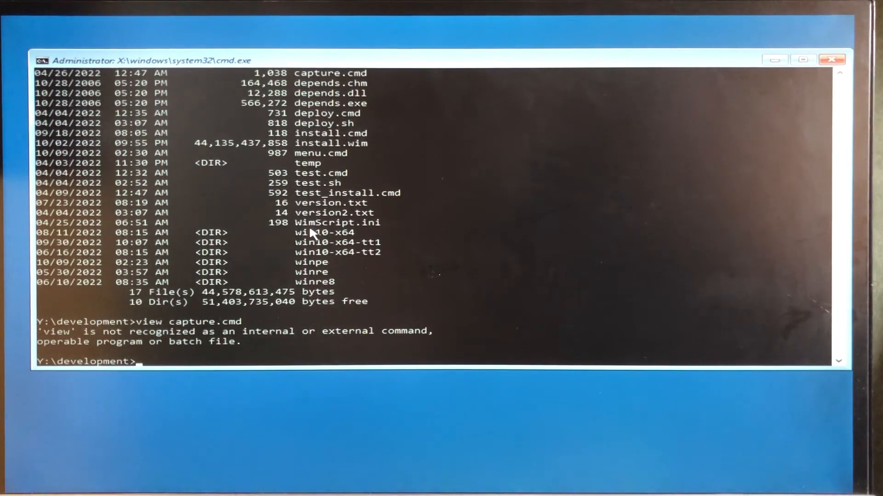
Print the script with 'type capture.cmd' and scroll through its output
{"action": "type", "text": "type"}
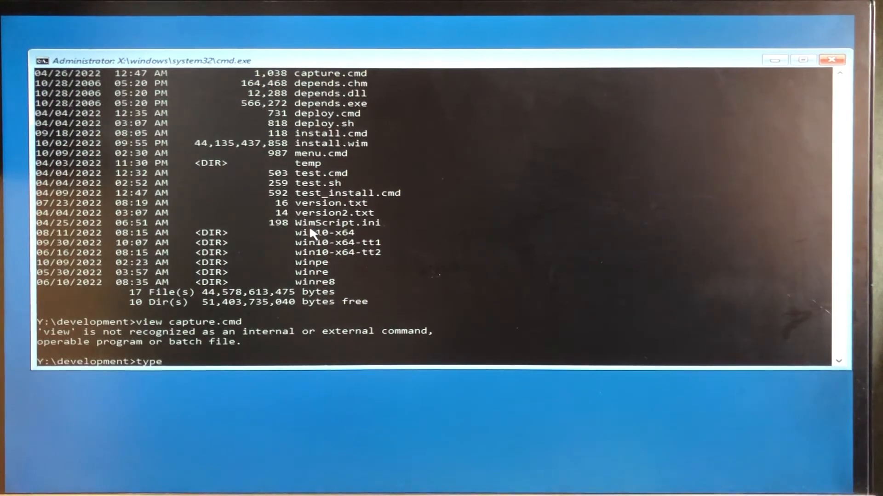
{"action": "type", "text": "capture.cmd"}
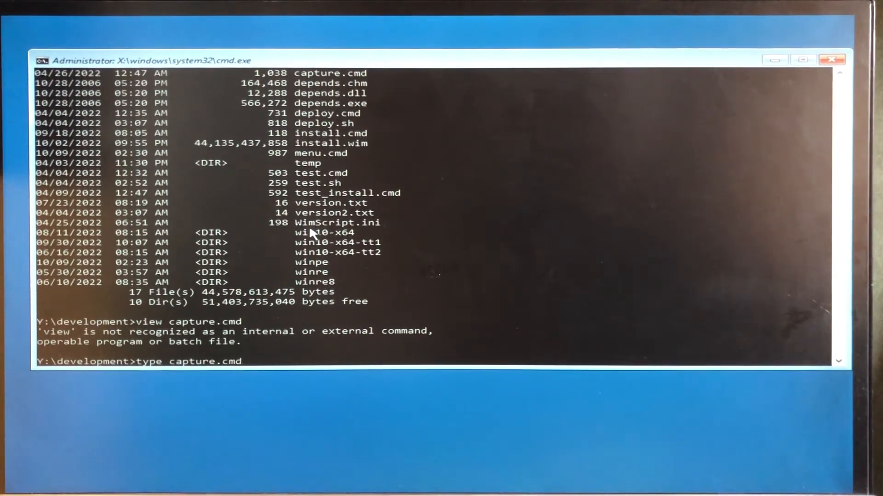
{"action": "key", "text": "Return"}
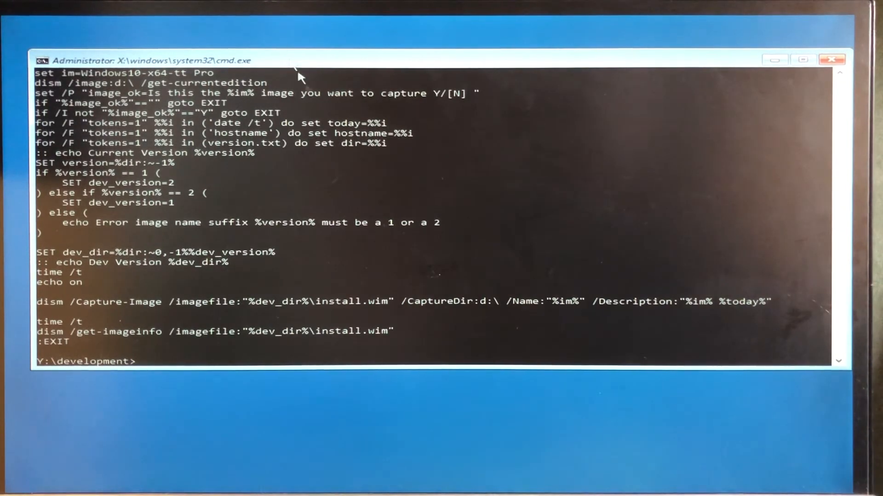
{"action": "mouse_move", "coordinate": [149, 164]}
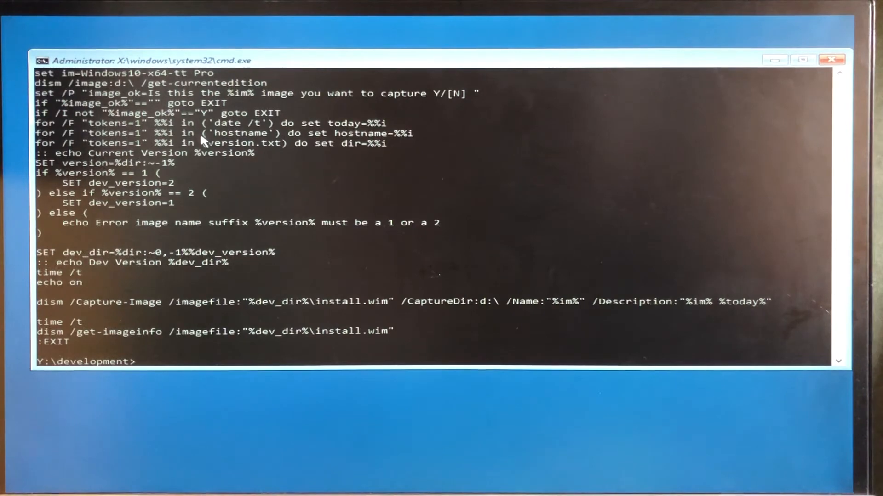
{"action": "mouse_move", "coordinate": [174, 162]}
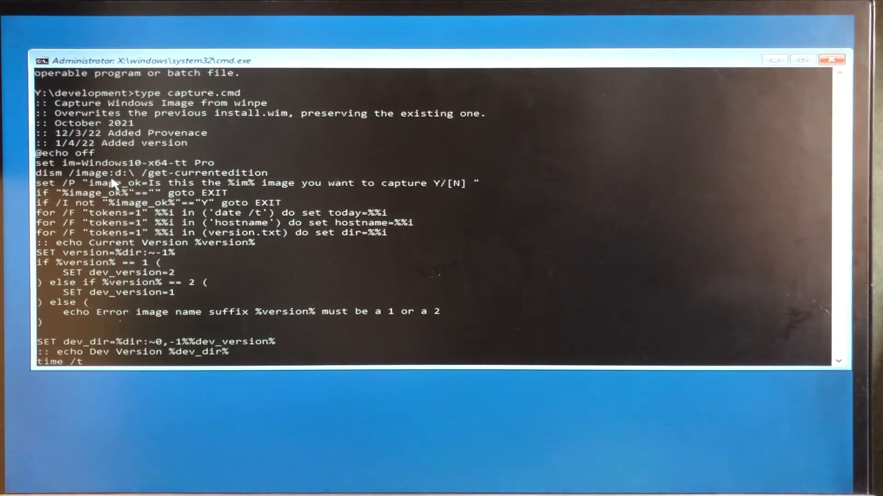
{"action": "mouse_move", "coordinate": [152, 261]}
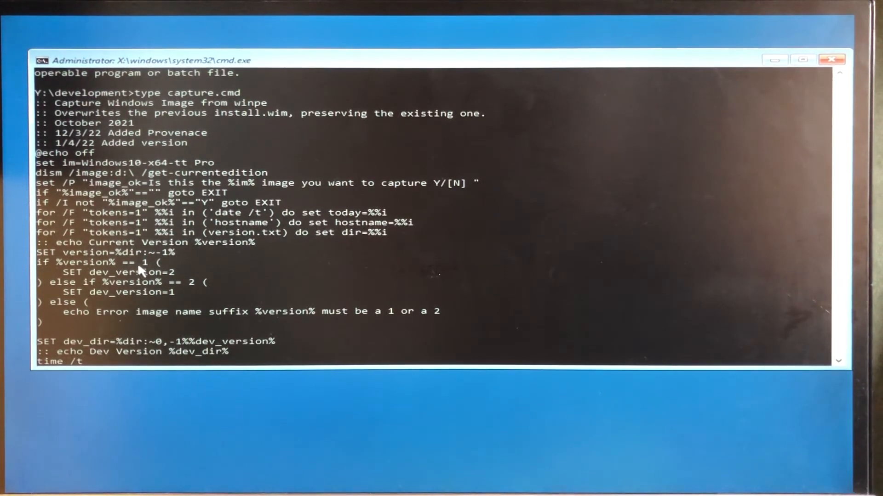
{"action": "mouse_move", "coordinate": [164, 303]}
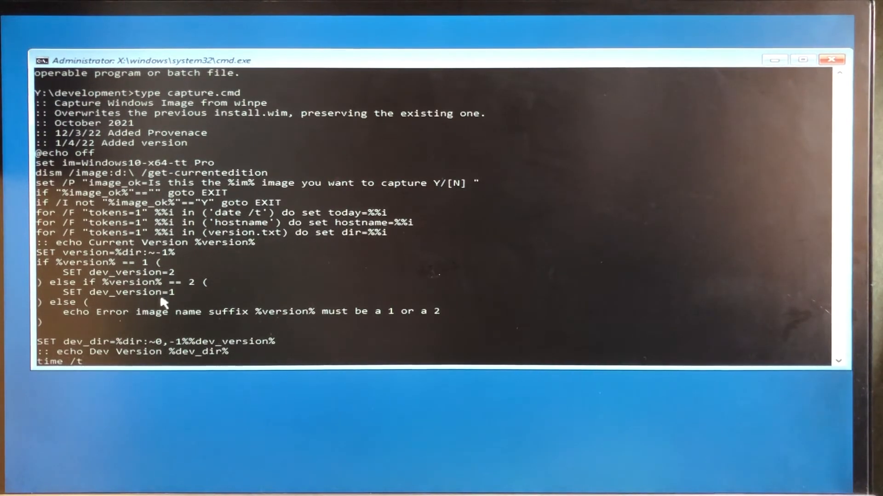
{"action": "mouse_move", "coordinate": [138, 273]}
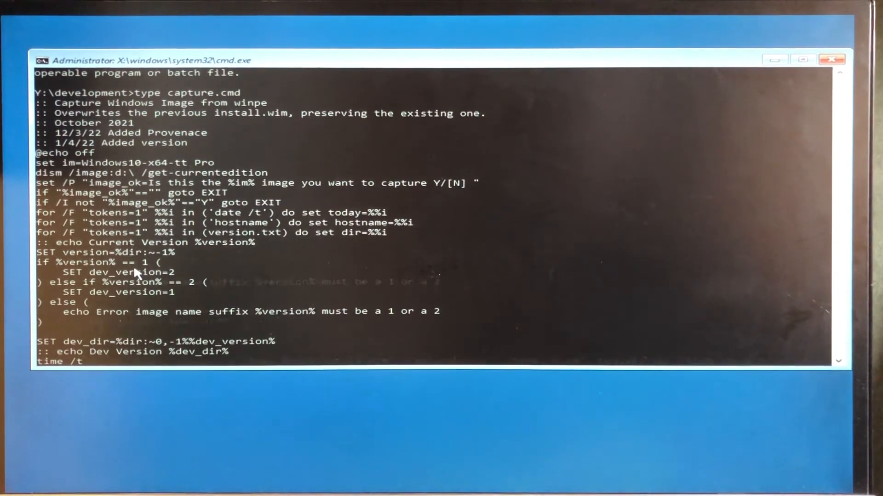
{"action": "scroll", "scroll_direction": "down", "scroll_amount": 3}
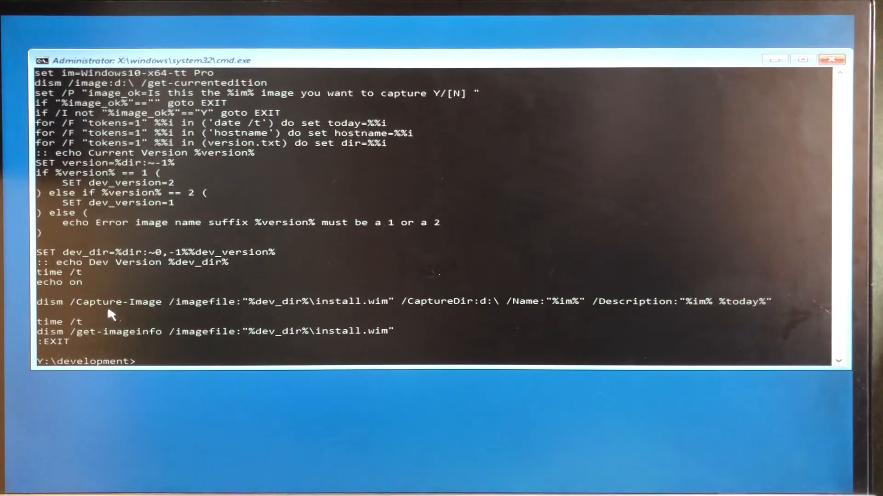
{"action": "mouse_move", "coordinate": [90, 307]}
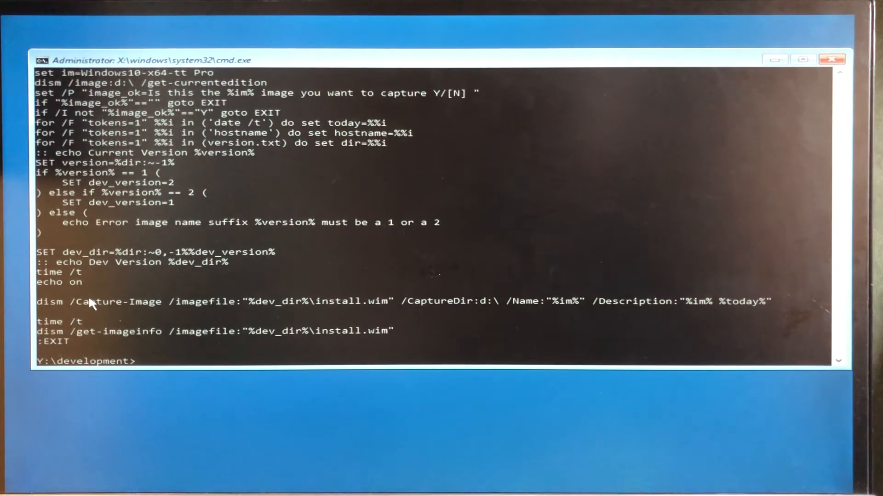
{"action": "mouse_move", "coordinate": [73, 349]}
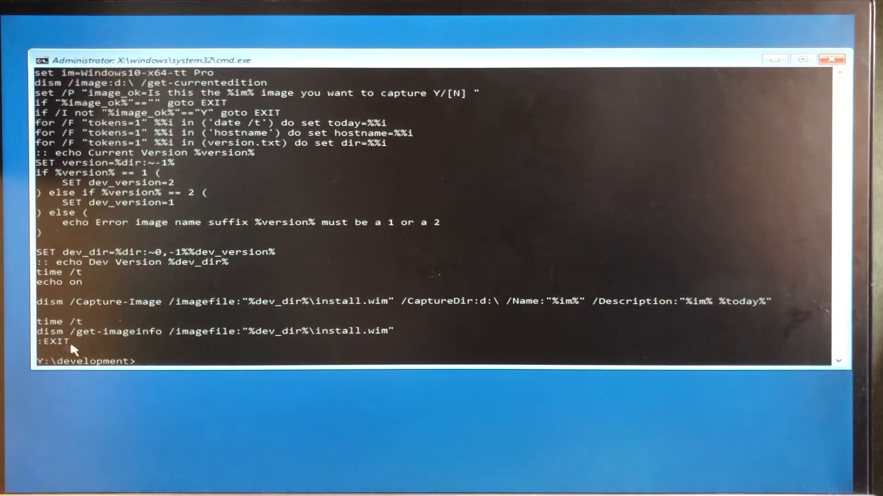
{"action": "mouse_move", "coordinate": [118, 163]}
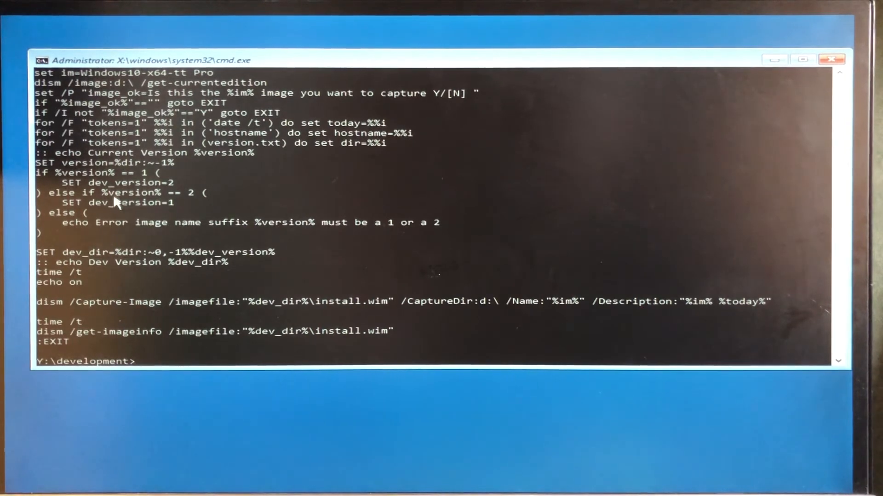
Highlight /Capture-Image in the DISM line, then begin typing D to change drives
{"action": "double_click", "coordinate": [92, 301]}
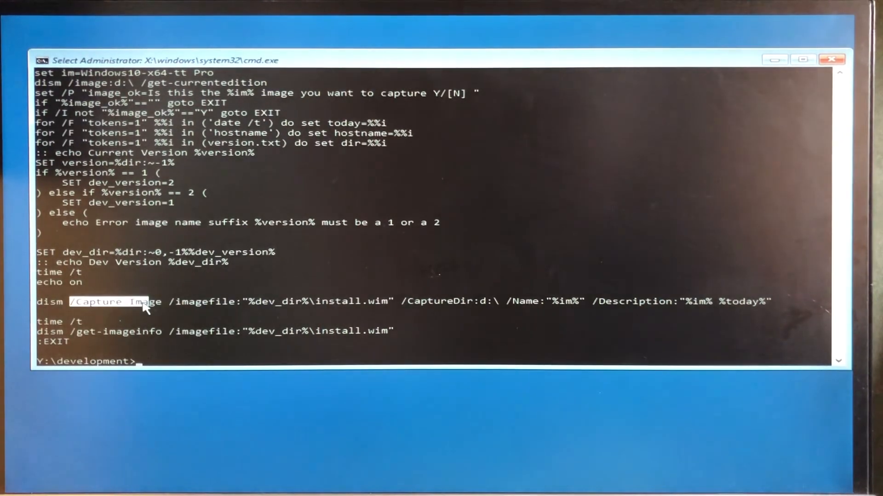
{"action": "mouse_move", "coordinate": [349, 332]}
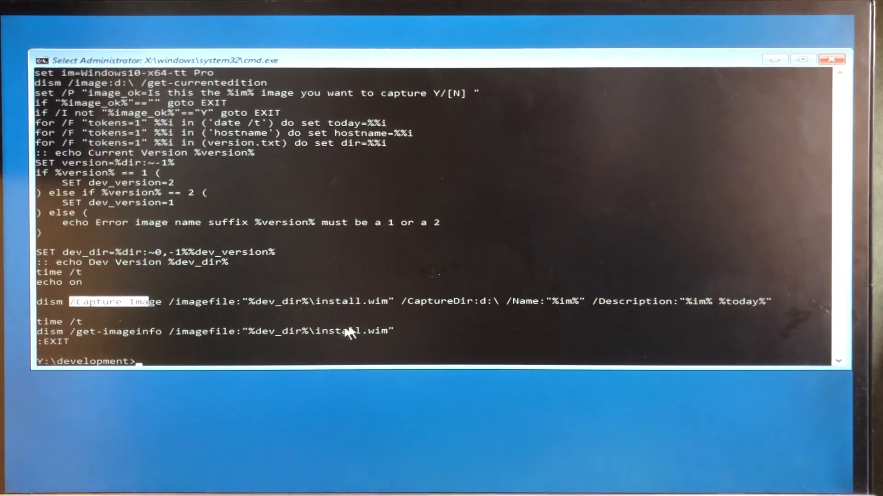
{"action": "mouse_move", "coordinate": [271, 315]}
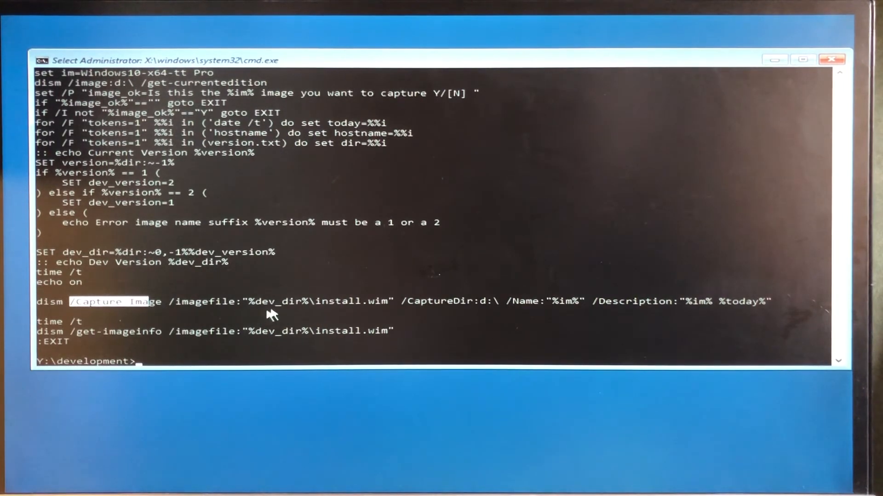
{"action": "mouse_move", "coordinate": [332, 308]}
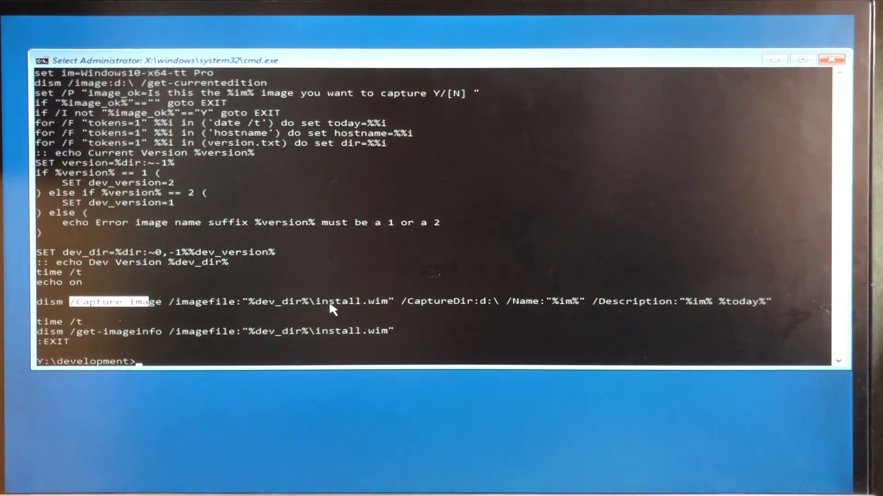
{"action": "mouse_move", "coordinate": [281, 313]}
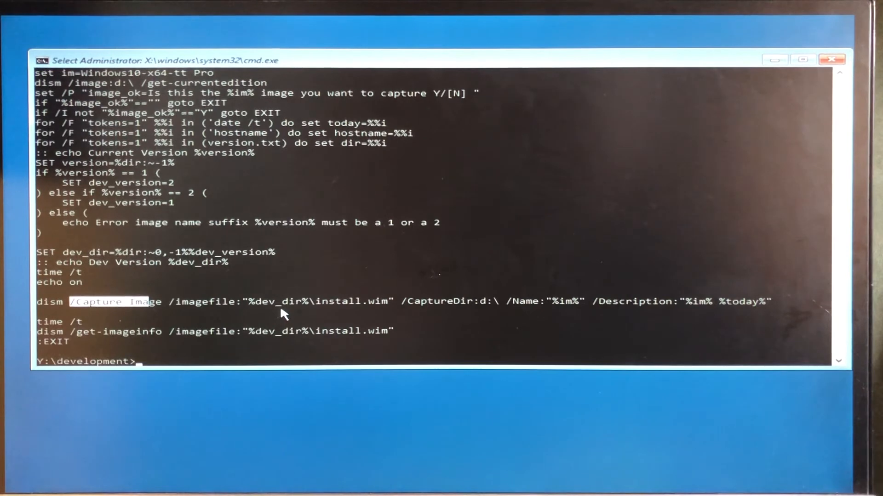
{"action": "mouse_move", "coordinate": [464, 312]}
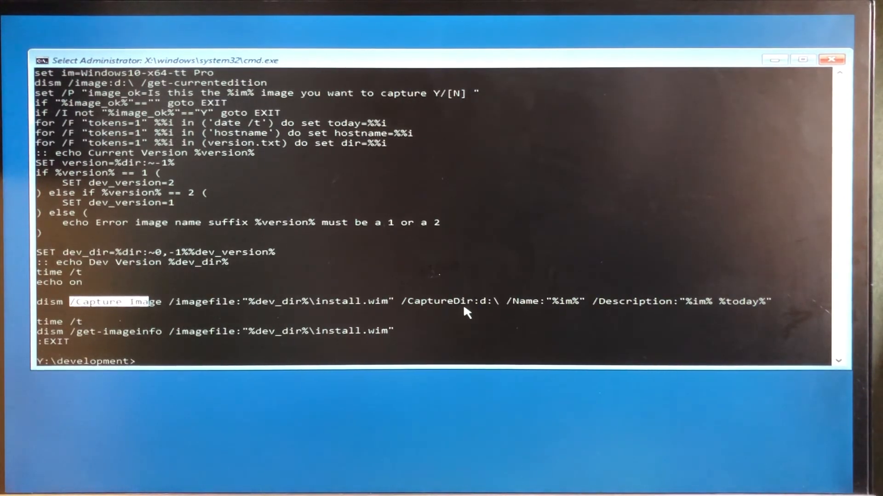
{"action": "mouse_move", "coordinate": [456, 313]}
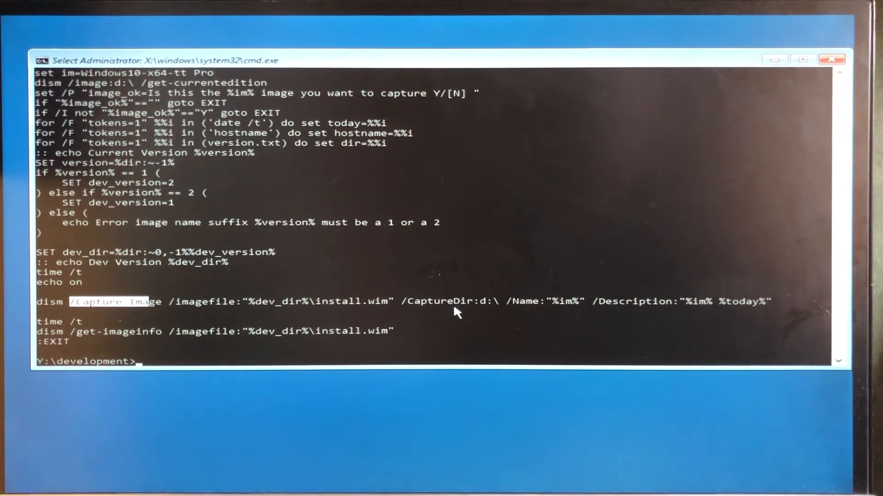
{"action": "mouse_move", "coordinate": [444, 315]}
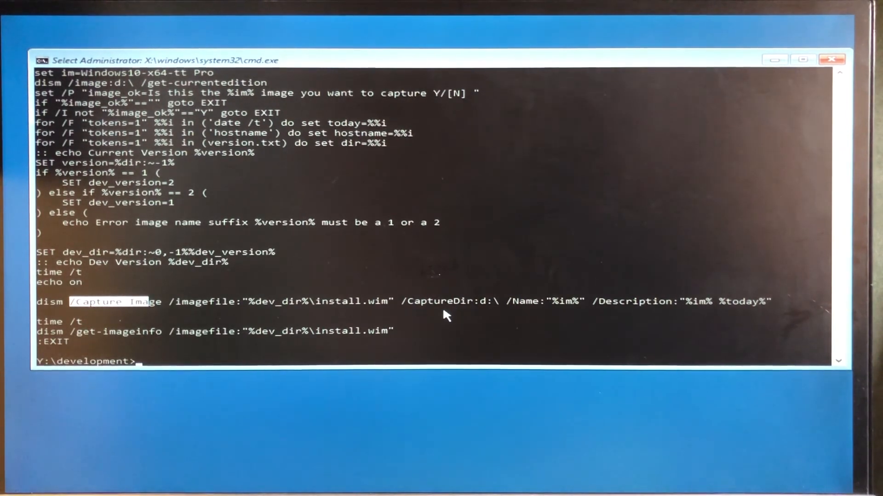
{"action": "type", "text": "D:"}
{"action": "type", "text": "dir"}
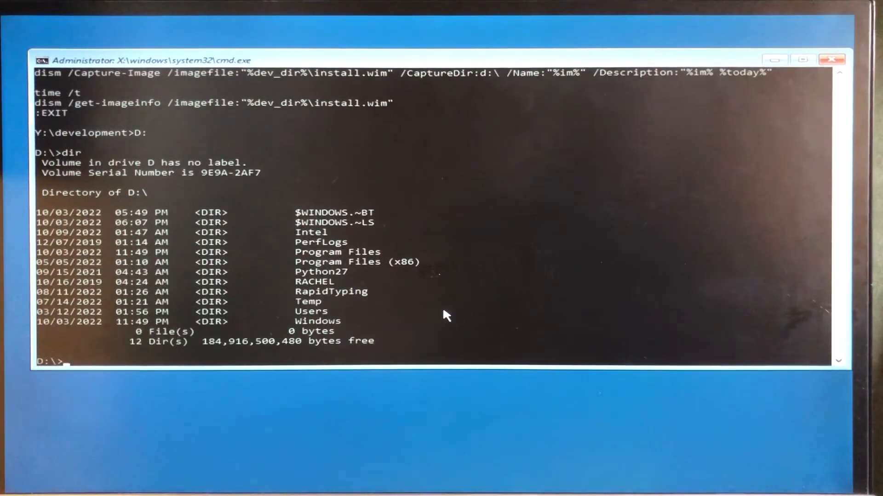
Mark the Windows folder in the D: listing and return to Y:
{"action": "left_click", "coordinate": [296, 322]}
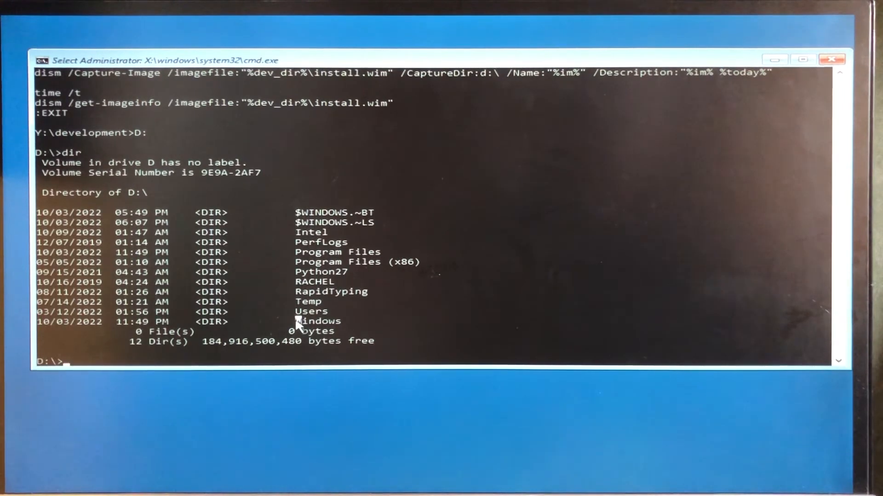
{"action": "double_click", "coordinate": [318, 321]}
{"action": "type", "text": "Y:"}
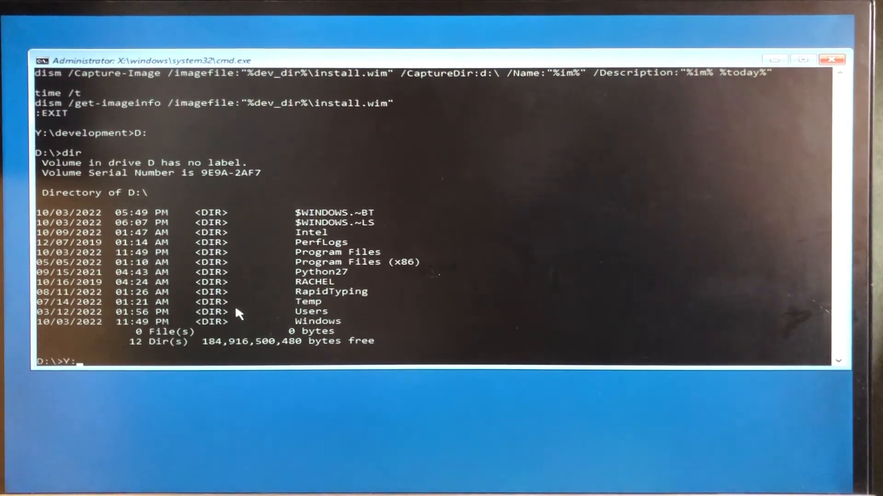
{"action": "key", "text": "Return"}
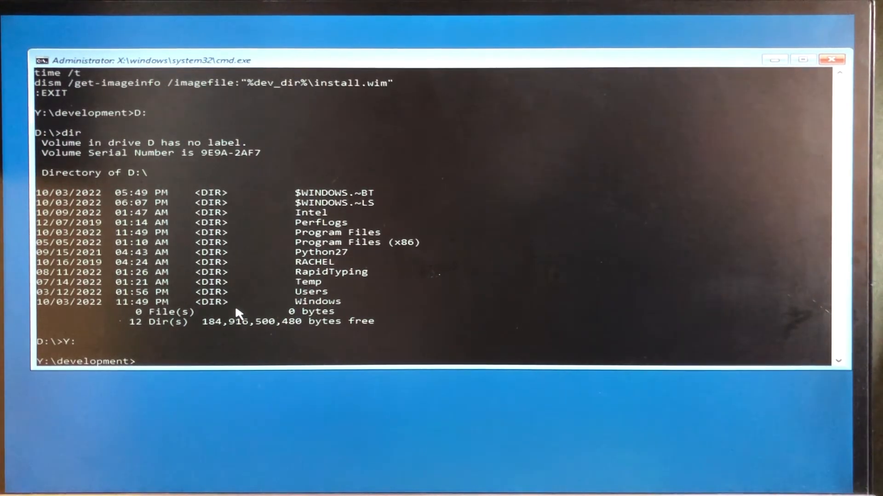
Run capture.cmd from Y:\development to launch DISM image capture
{"action": "type", "text": "capture.cmd"}
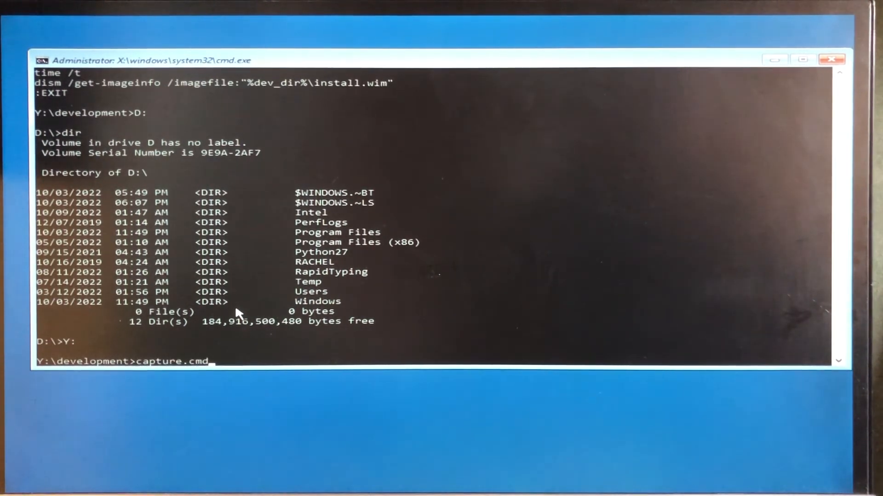
{"action": "key", "text": "Return"}
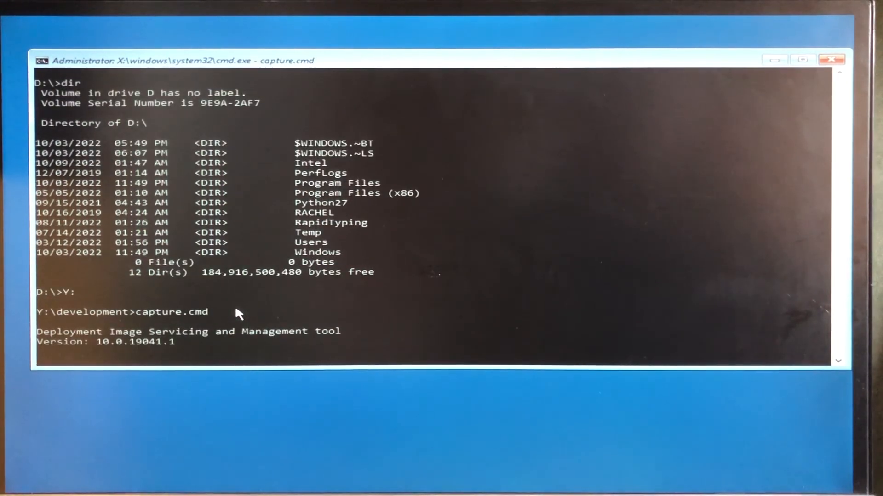